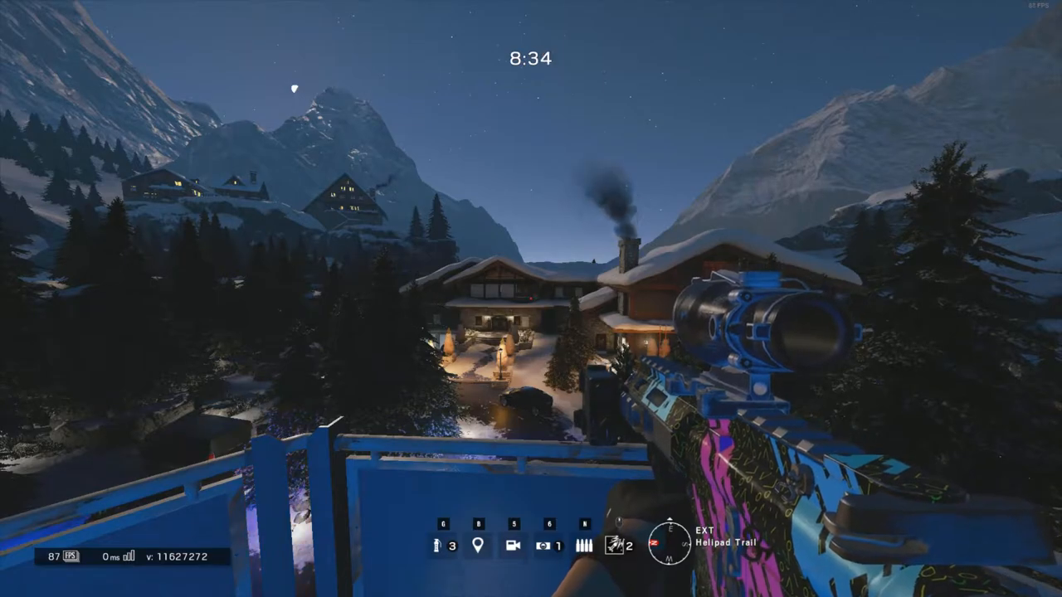
# Step: Pause the match, enter Options and review the HUD preferences toggles before returning
pyautogui.rightClick(531, 298)
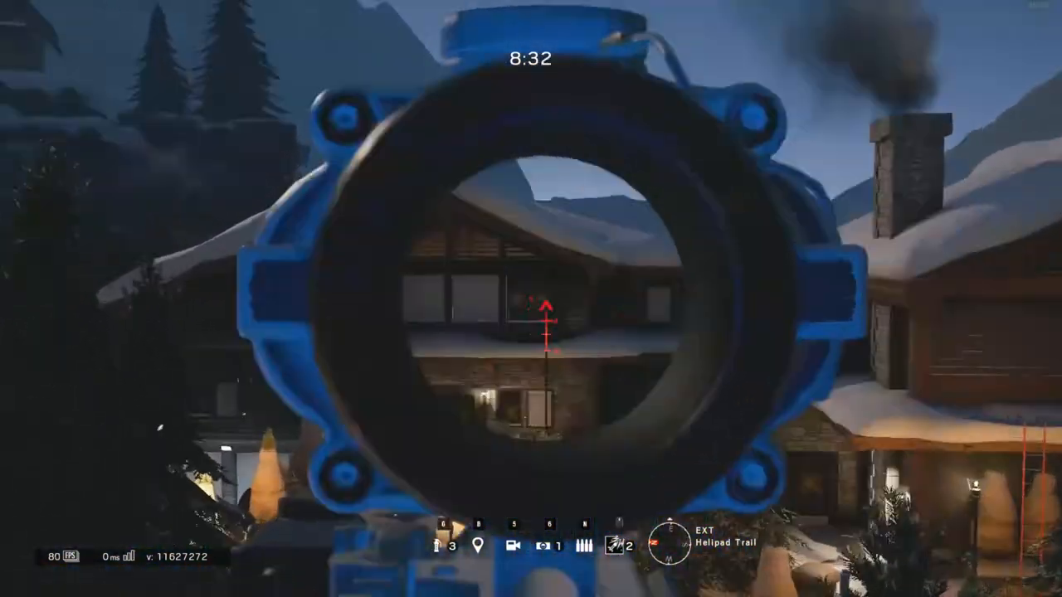
pyautogui.press('Escape')
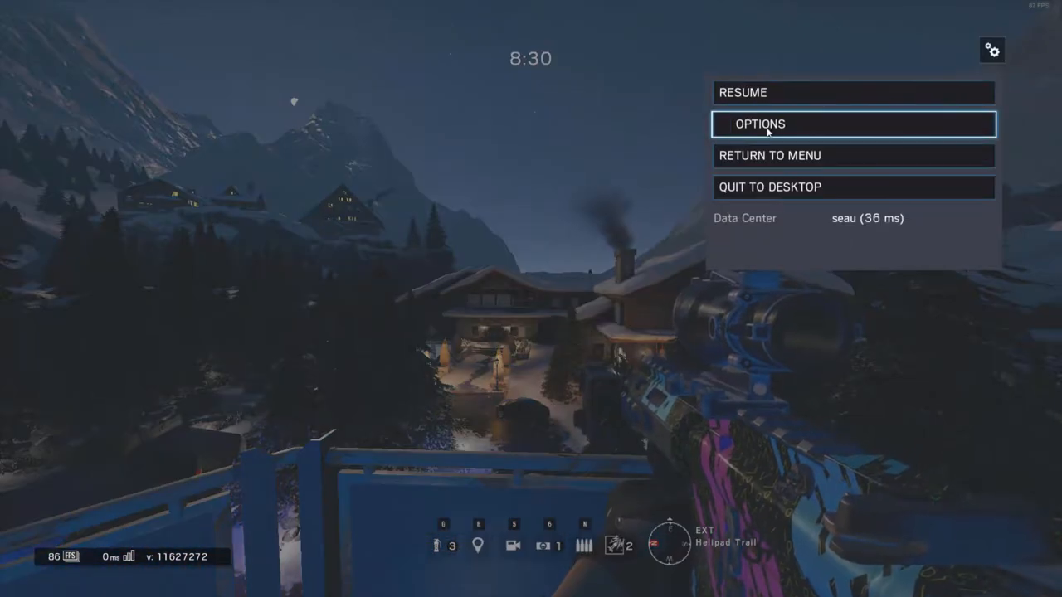
pyautogui.click(760, 122)
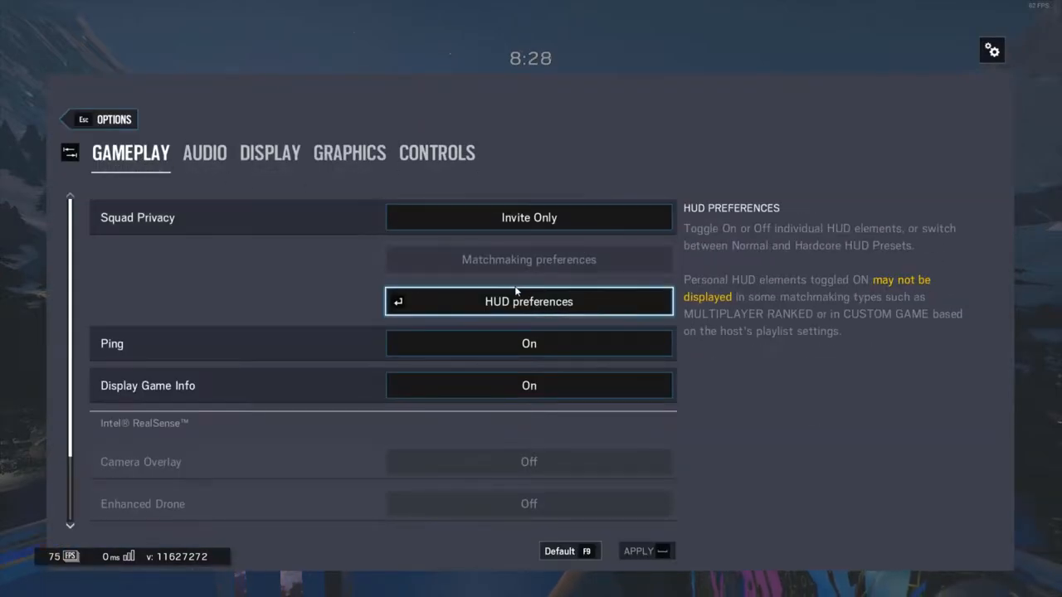
pyautogui.click(527, 302)
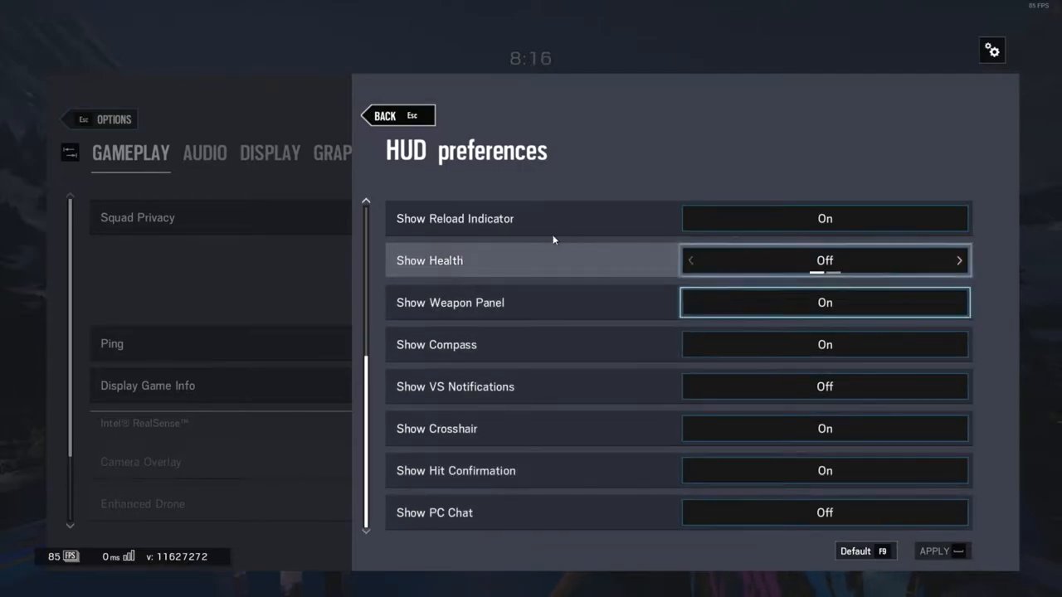
pyautogui.click(204, 153)
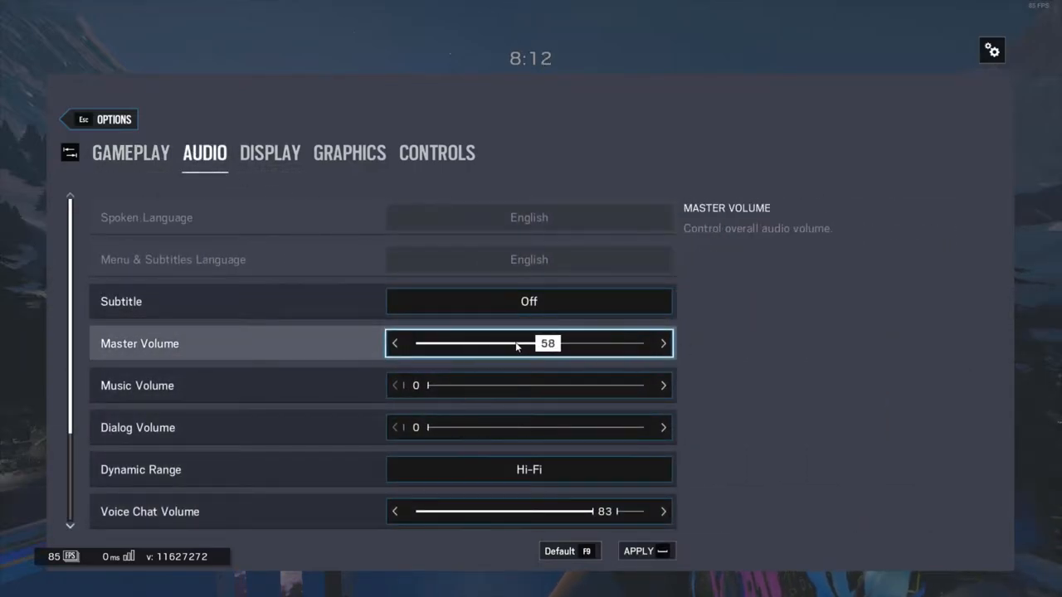
# Step: Lower Master Volume to 20 and check voice chat record level 100 and threshold 0
pyautogui.moveTo(518, 342); pyautogui.dragTo(461, 342)
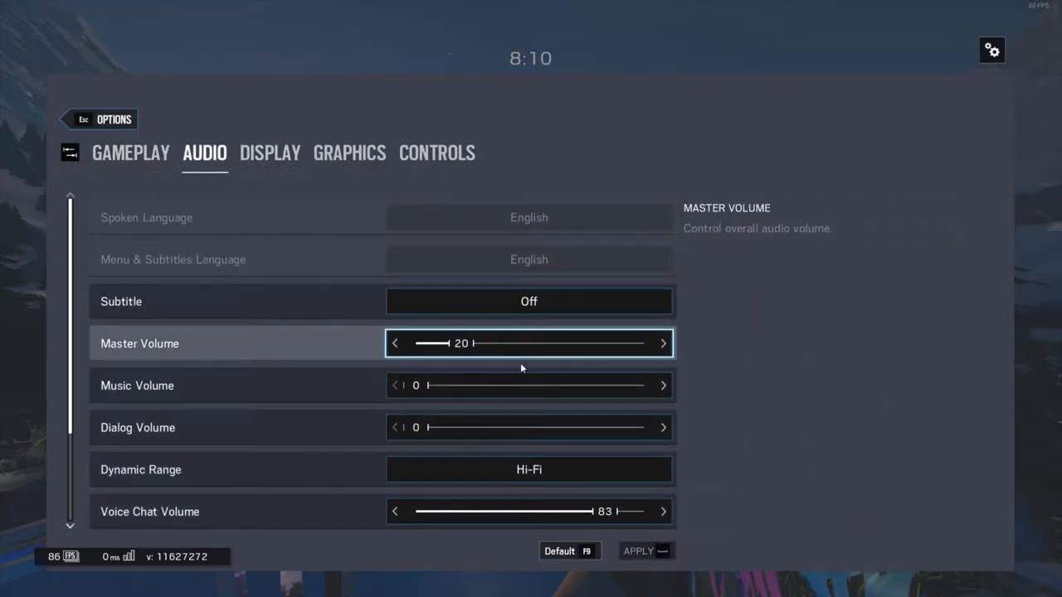
pyautogui.scroll(-3)
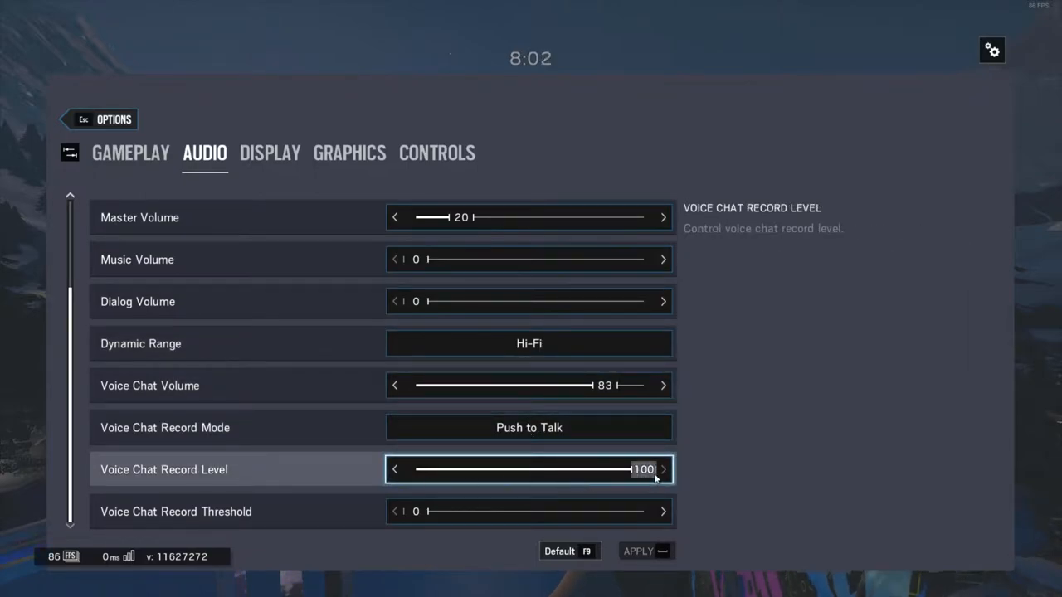
pyautogui.click(529, 511)
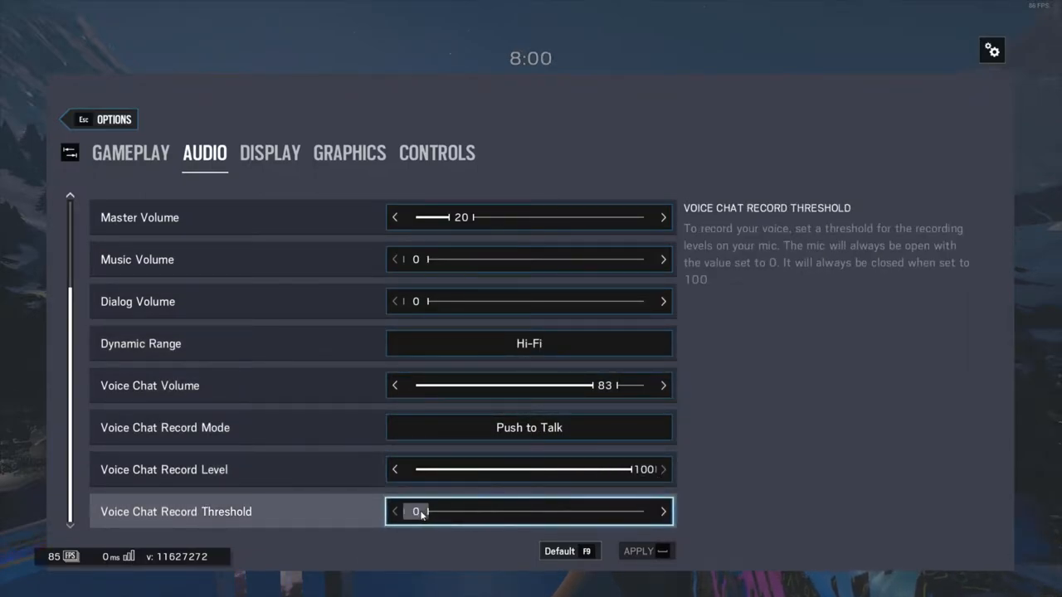
pyautogui.click(268, 153)
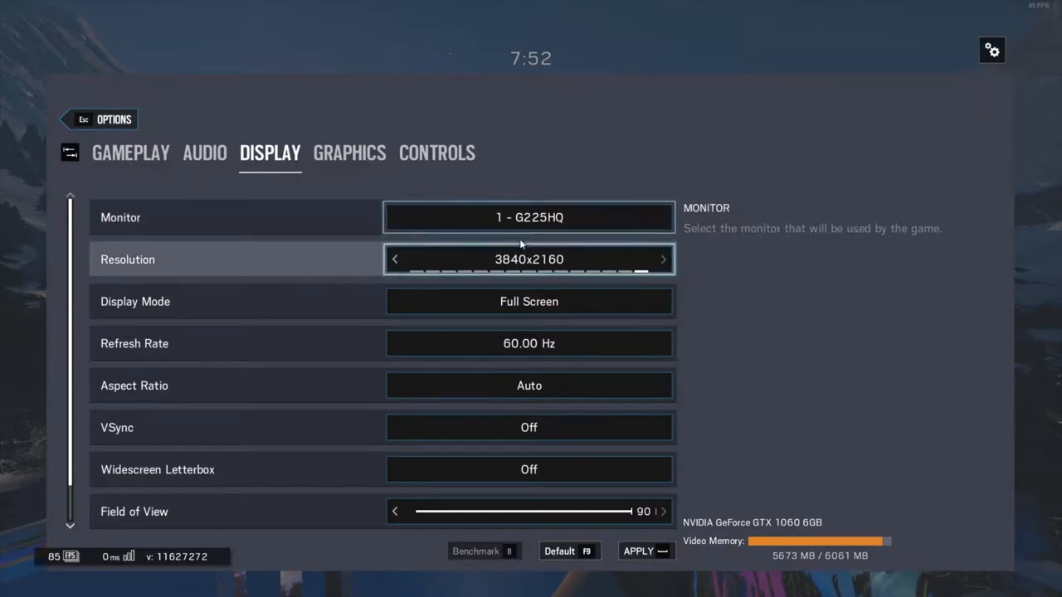
# Step: Set resolution to 1920x1080 at 60 Hz and check brightness calibration at 57
pyautogui.click(395, 258)
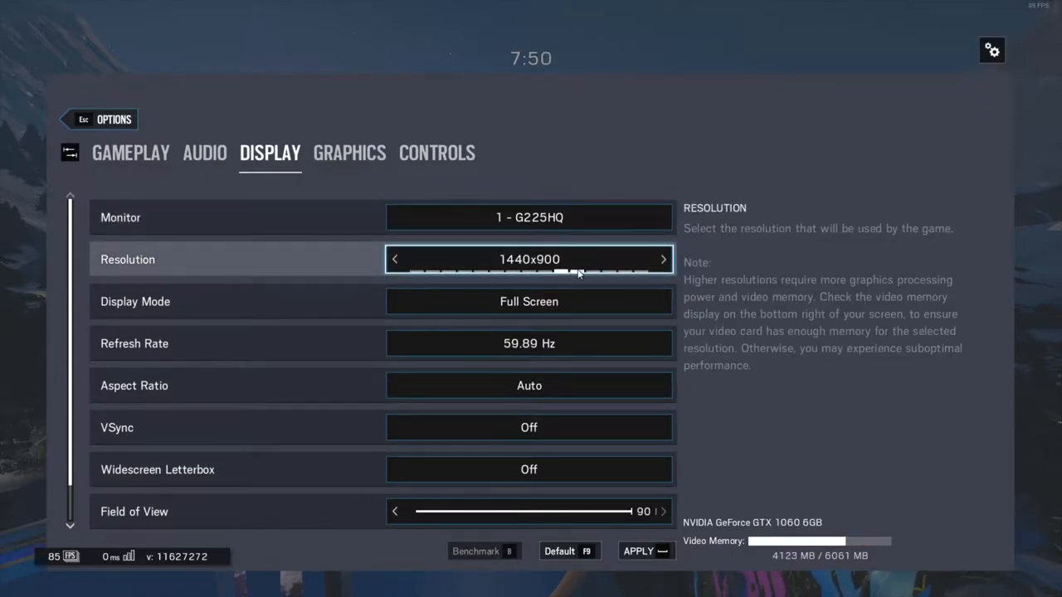
pyautogui.click(662, 259)
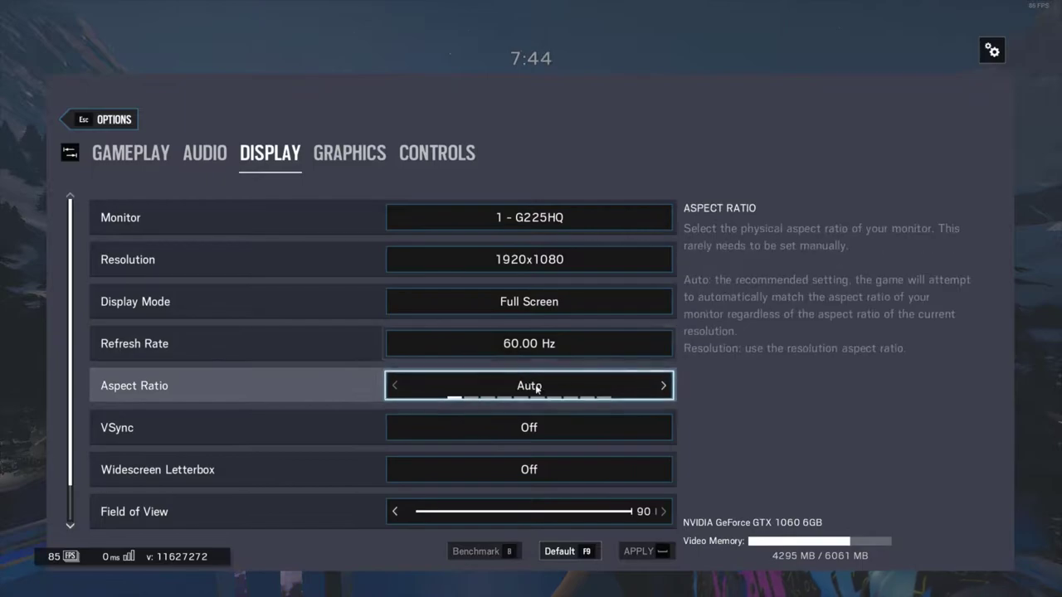
pyautogui.moveTo(569, 386)
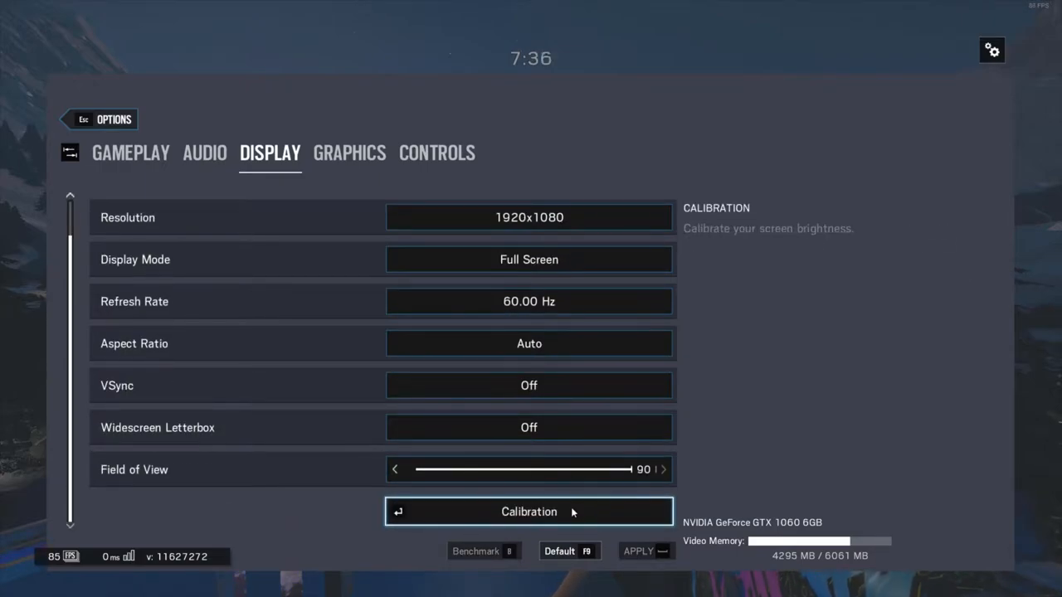
pyautogui.click(528, 511)
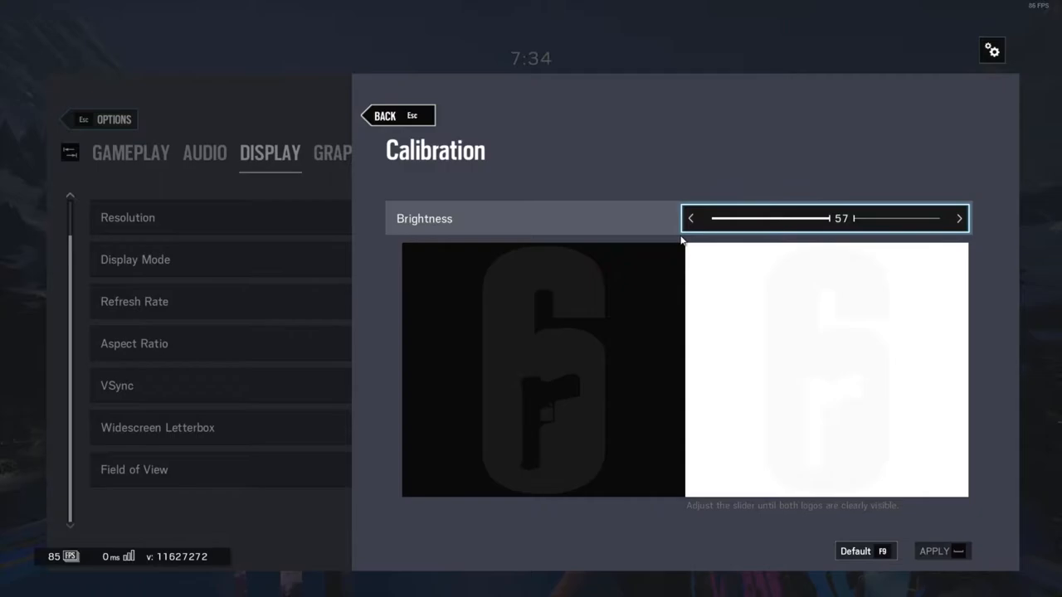
pyautogui.click(397, 116)
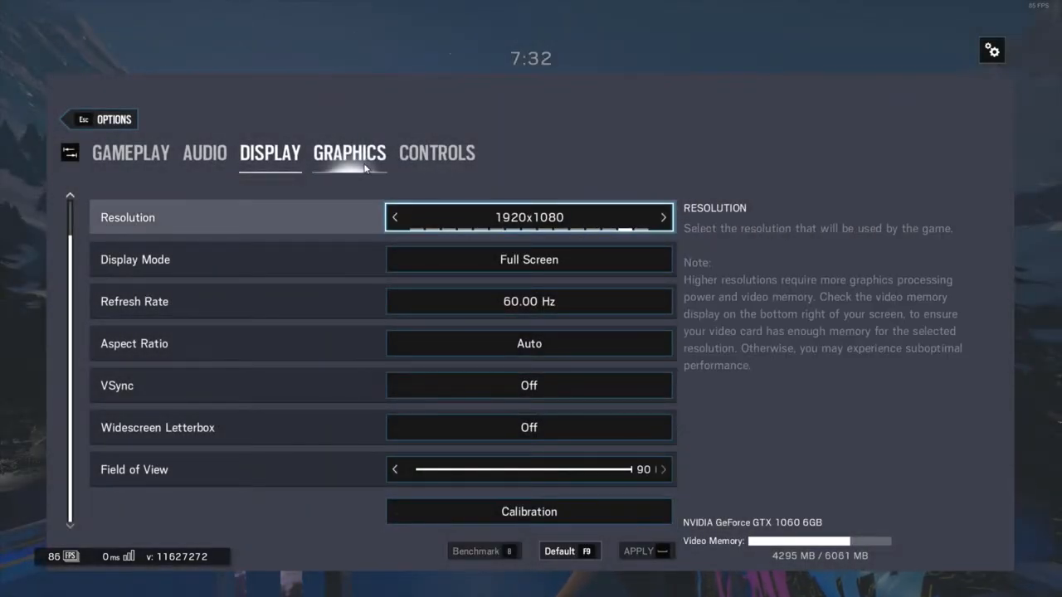
# Step: Review Graphics quality settings including lens effects, with Zoom-In Depth of Field off
pyautogui.click(348, 152)
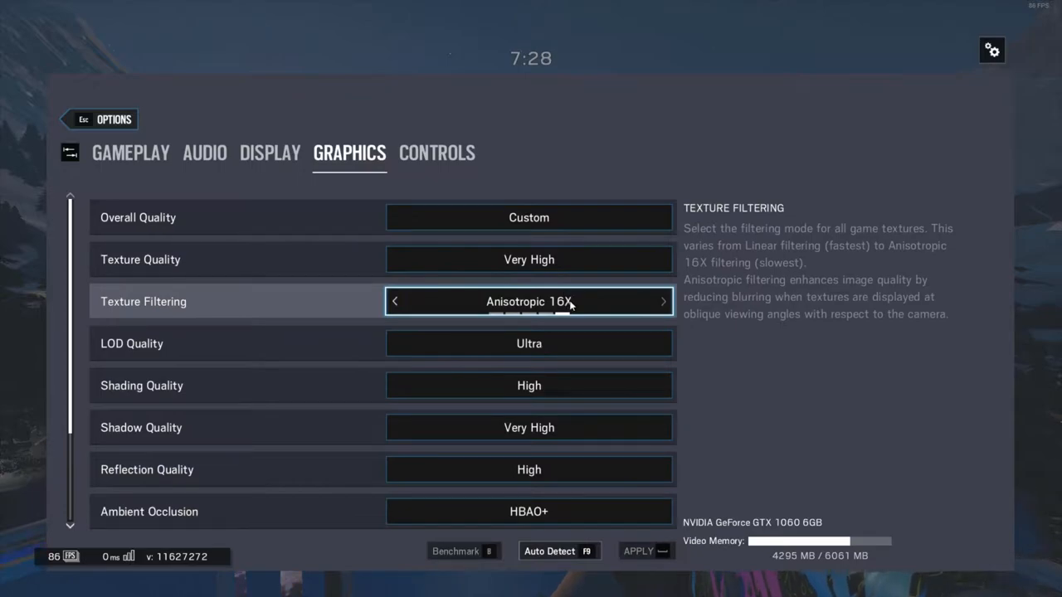
pyautogui.moveTo(523, 308)
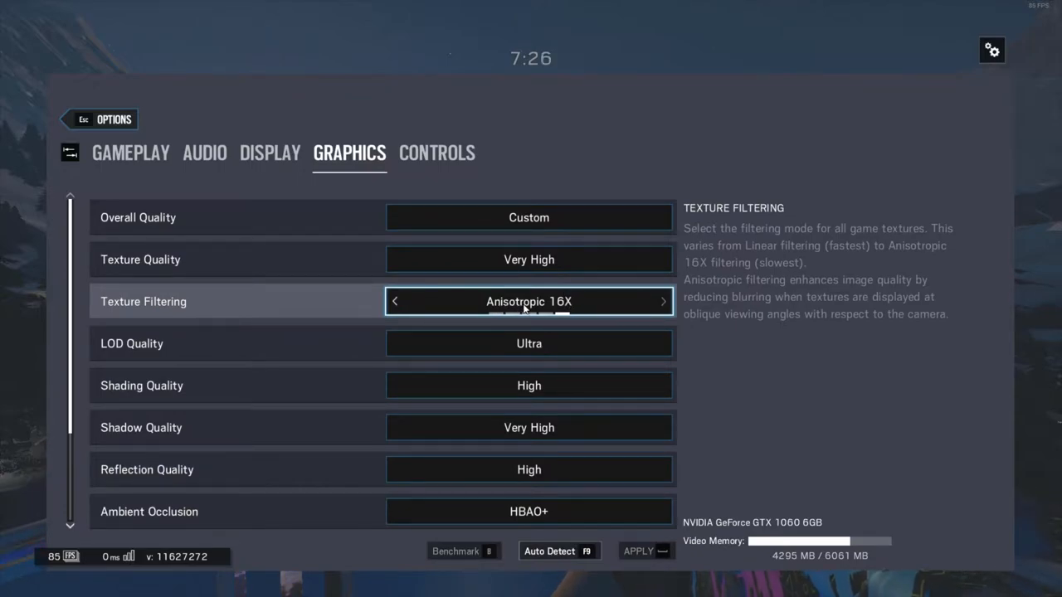
pyautogui.moveTo(589, 302)
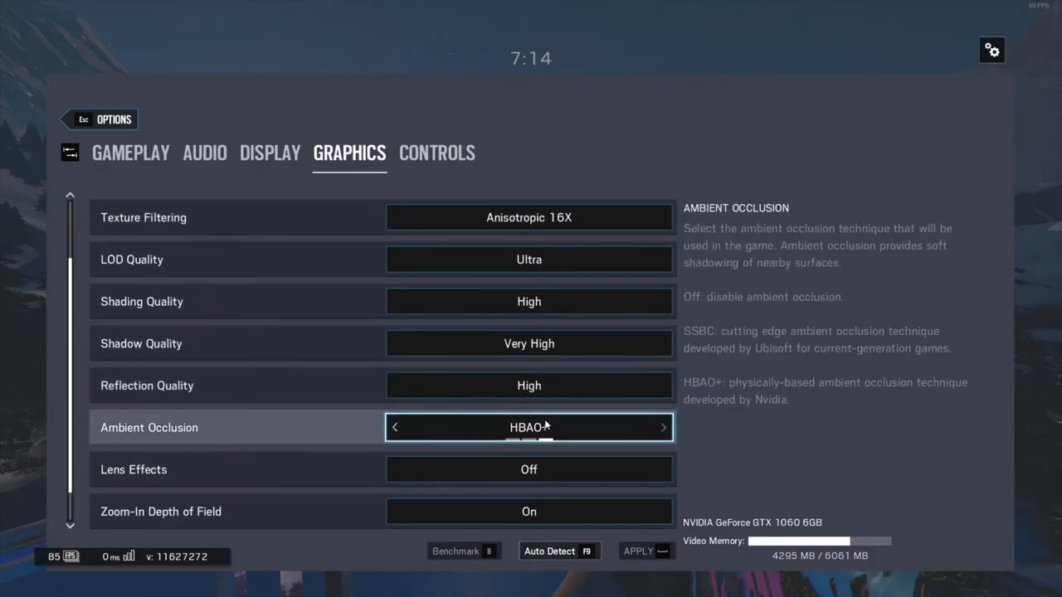
pyautogui.click(663, 428)
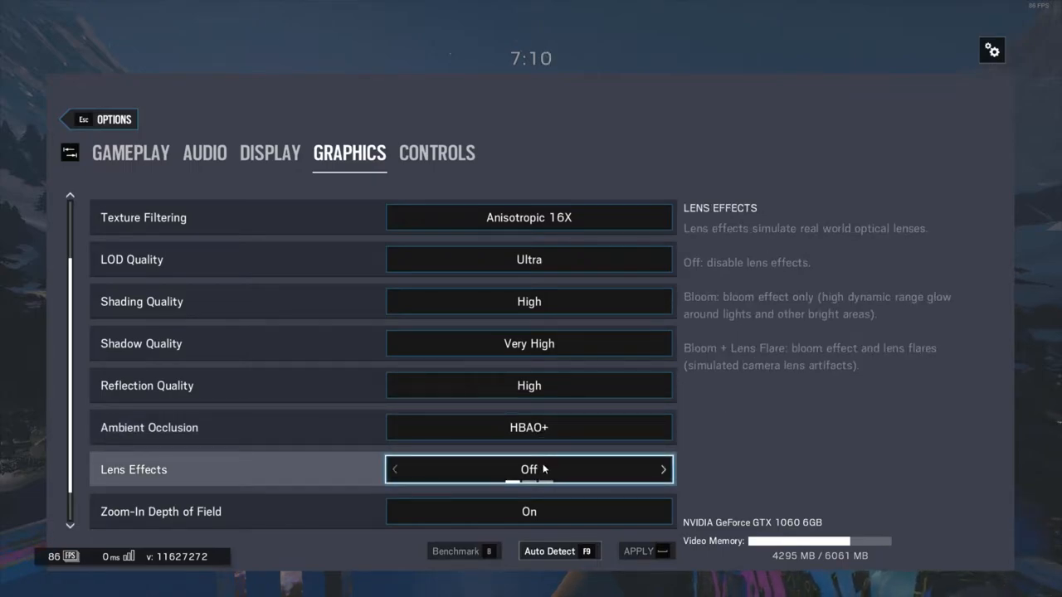
pyautogui.scroll(-3)
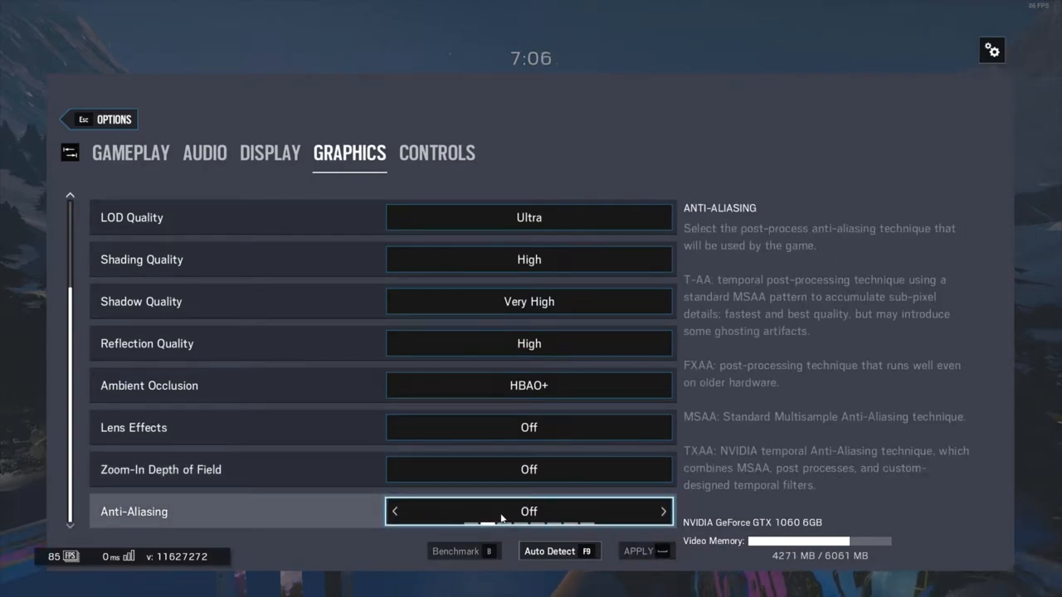
pyautogui.click(662, 510)
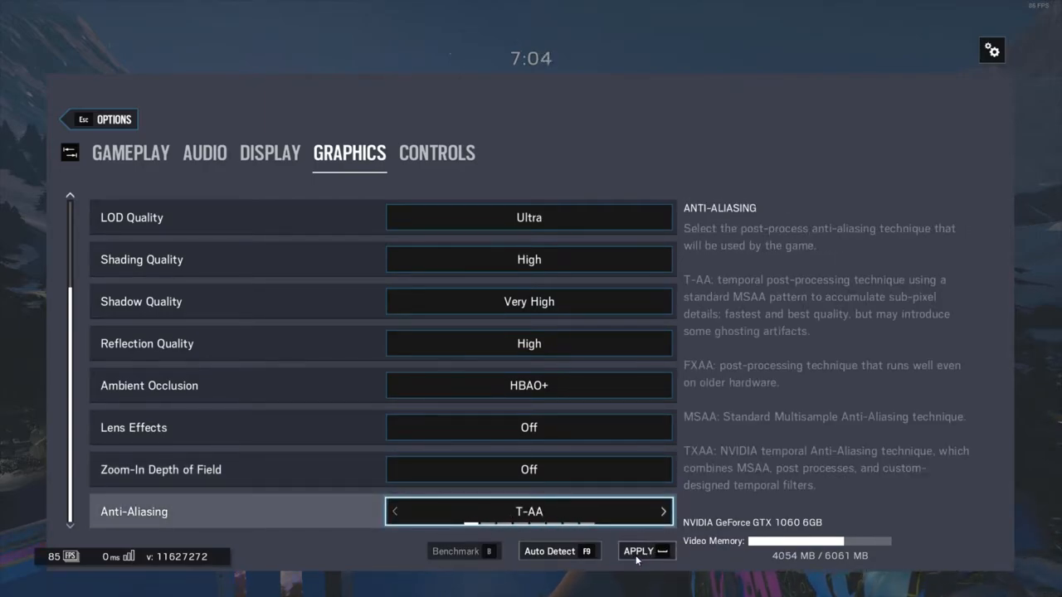
pyautogui.click(647, 551)
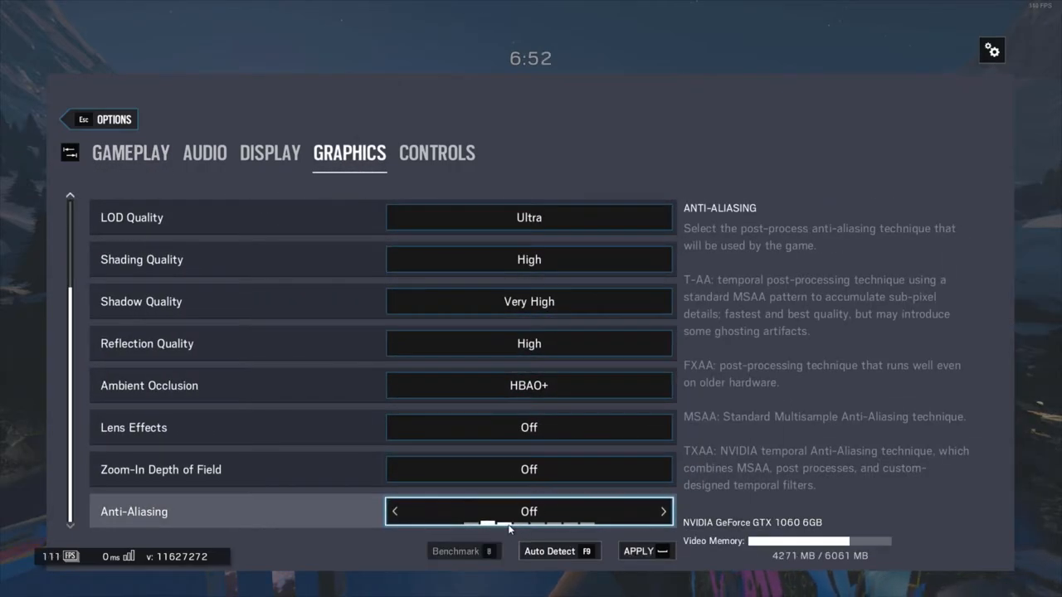
pyautogui.moveTo(347, 464)
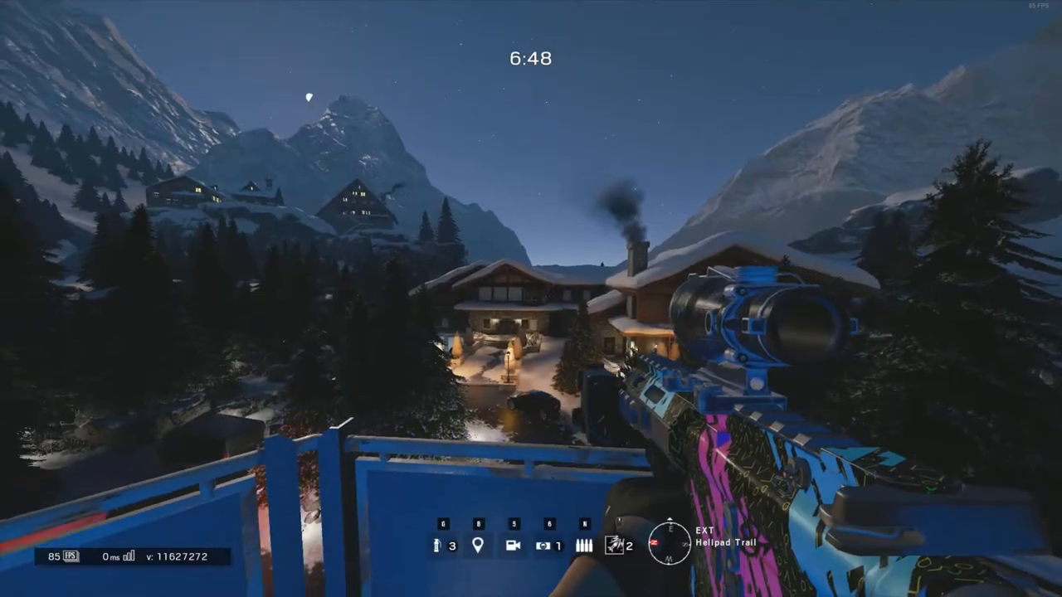
pyautogui.rightClick(531, 299)
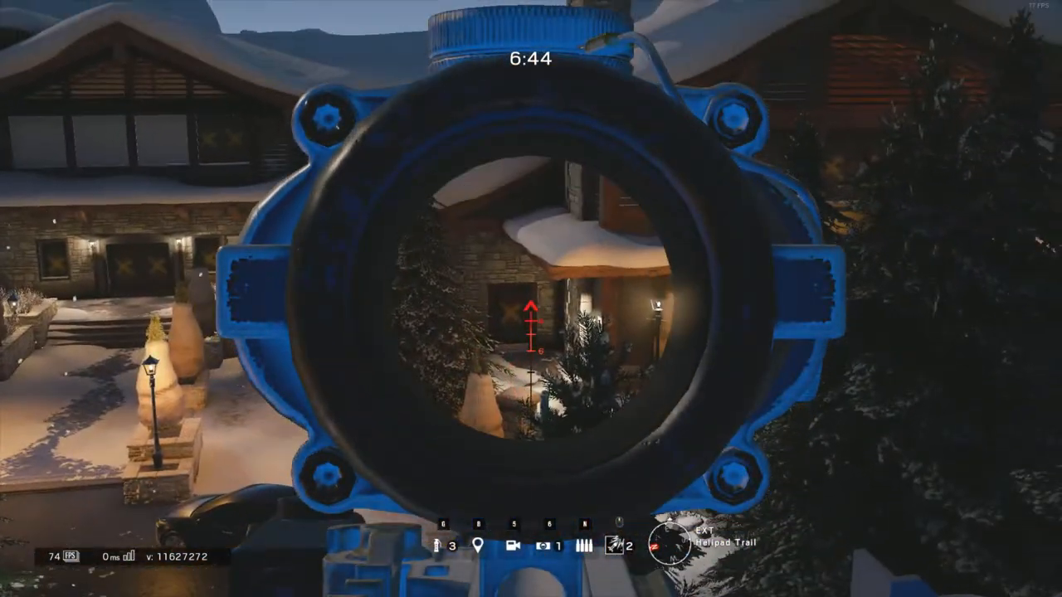
pyautogui.press('Escape')
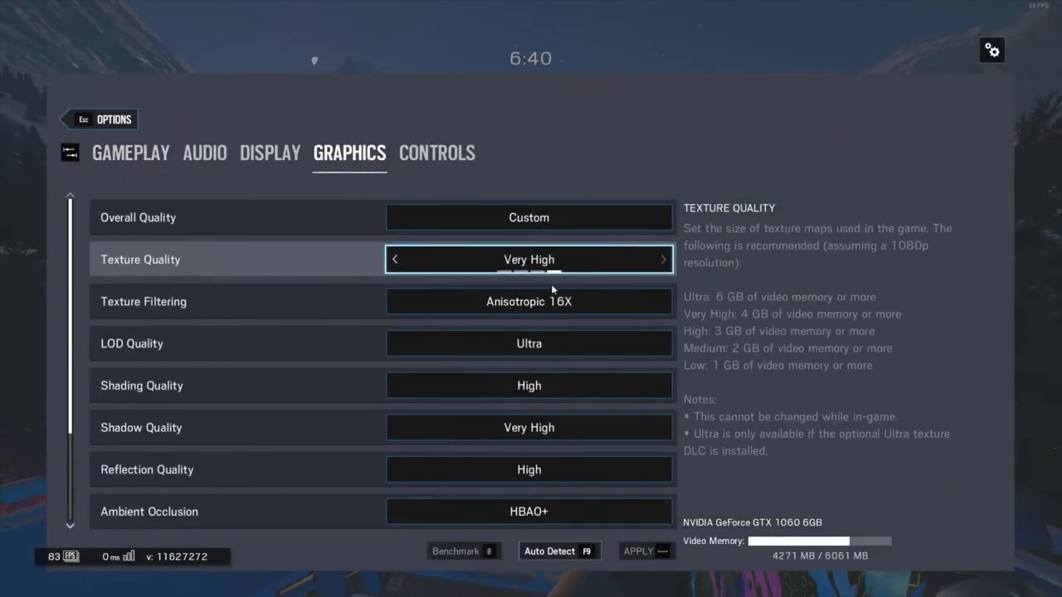
# Step: Check Mouse Look Inversion, sensitivities at 14, Aim Down Sights 83 and Gadget Deployment Advanced
pyautogui.click(436, 153)
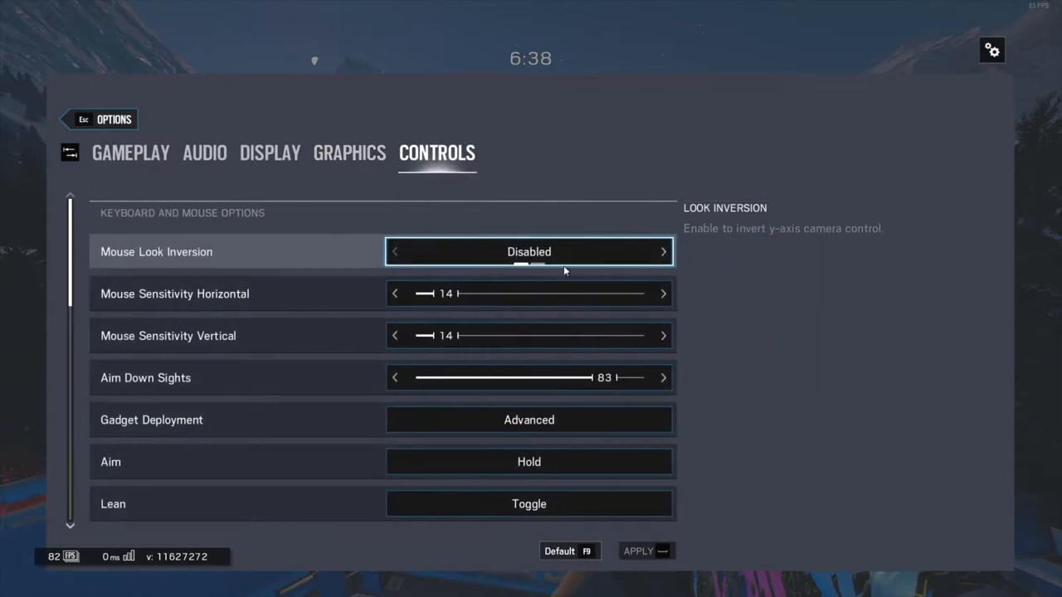
pyautogui.moveTo(623, 252)
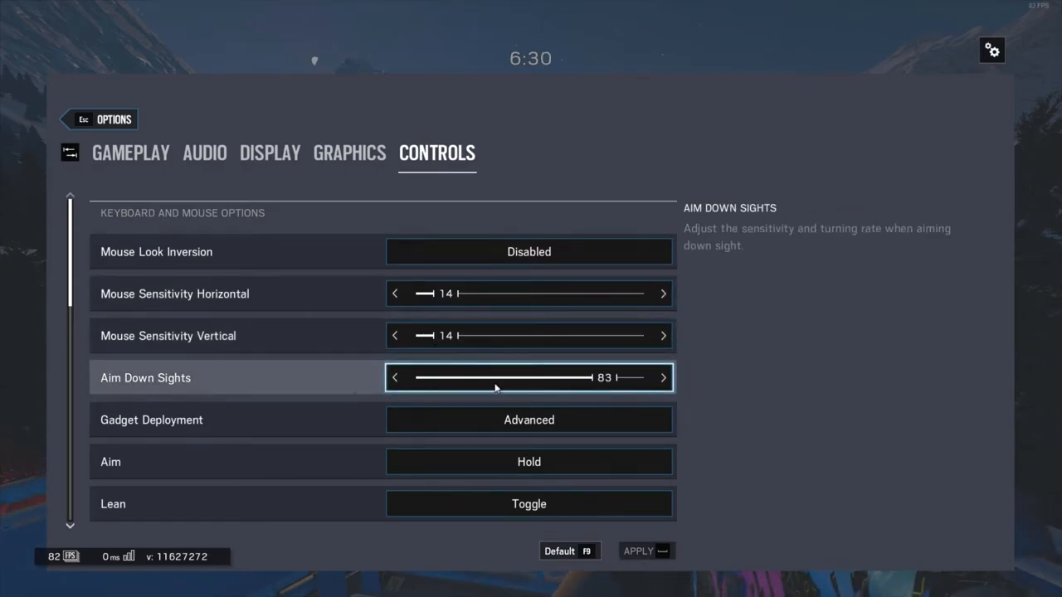
pyautogui.moveTo(501, 379)
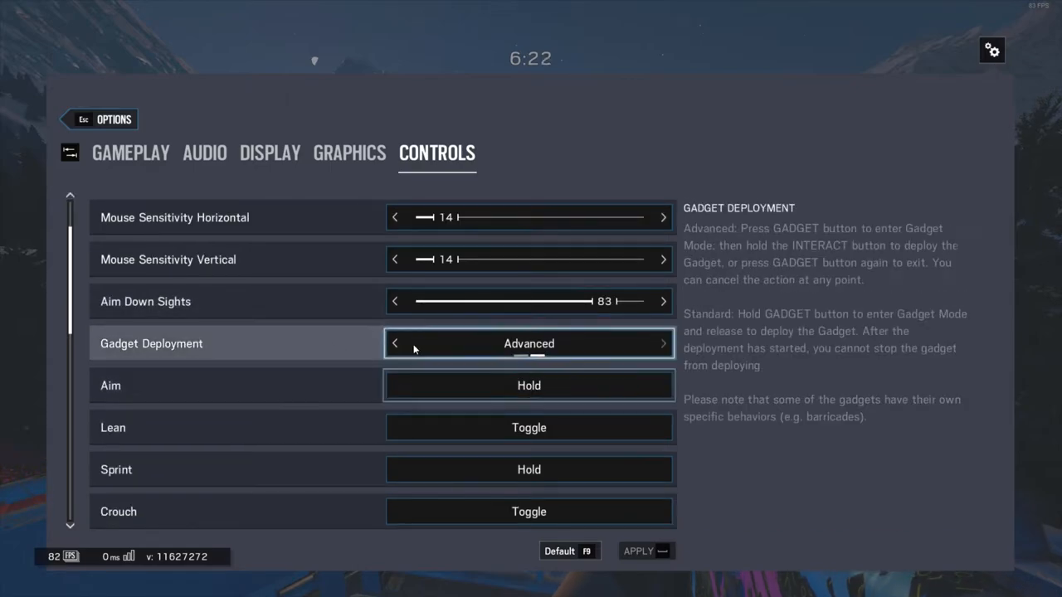
pyautogui.click(395, 343)
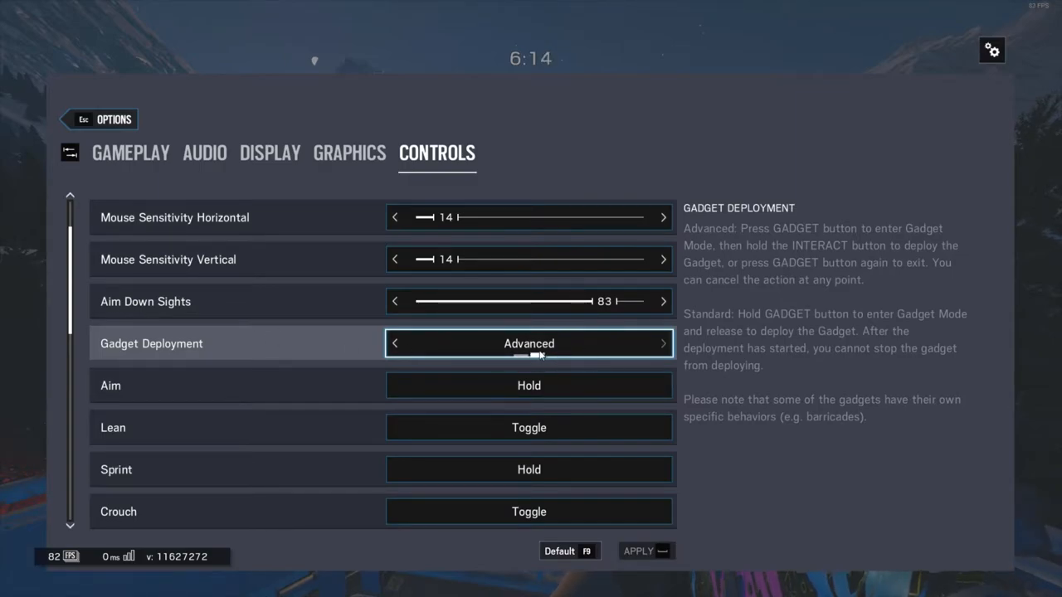
pyautogui.moveTo(562, 358)
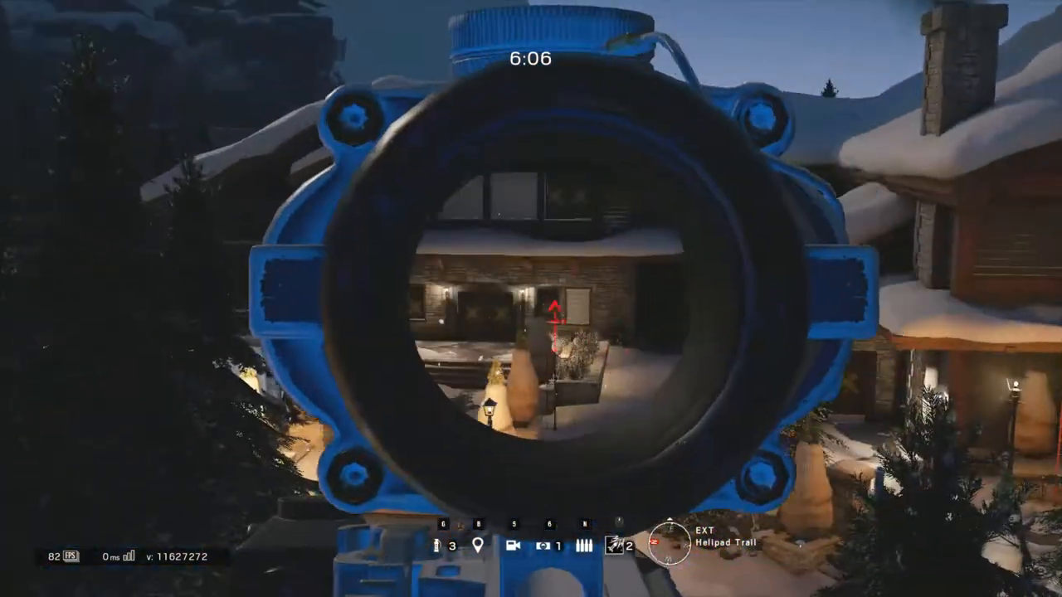
pyautogui.rightClick(531, 298)
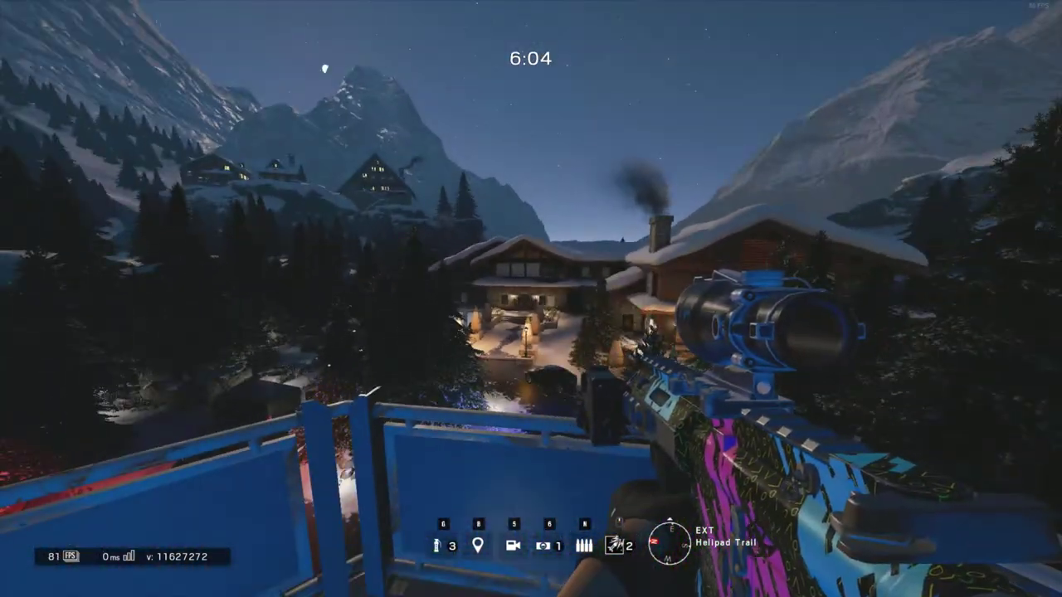
pyautogui.rightClick(531, 299)
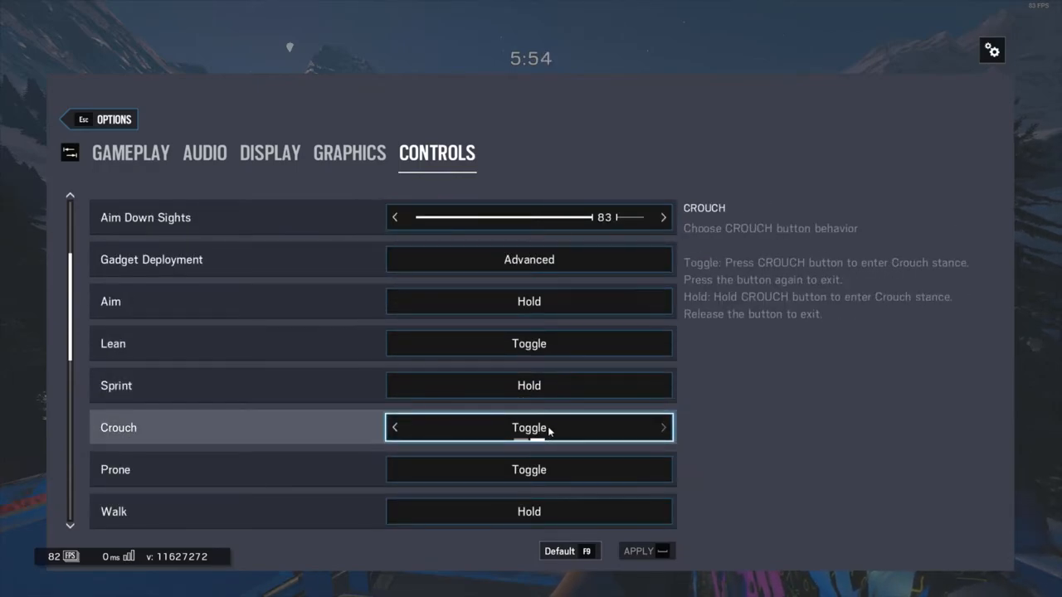
pyautogui.moveTo(600, 441)
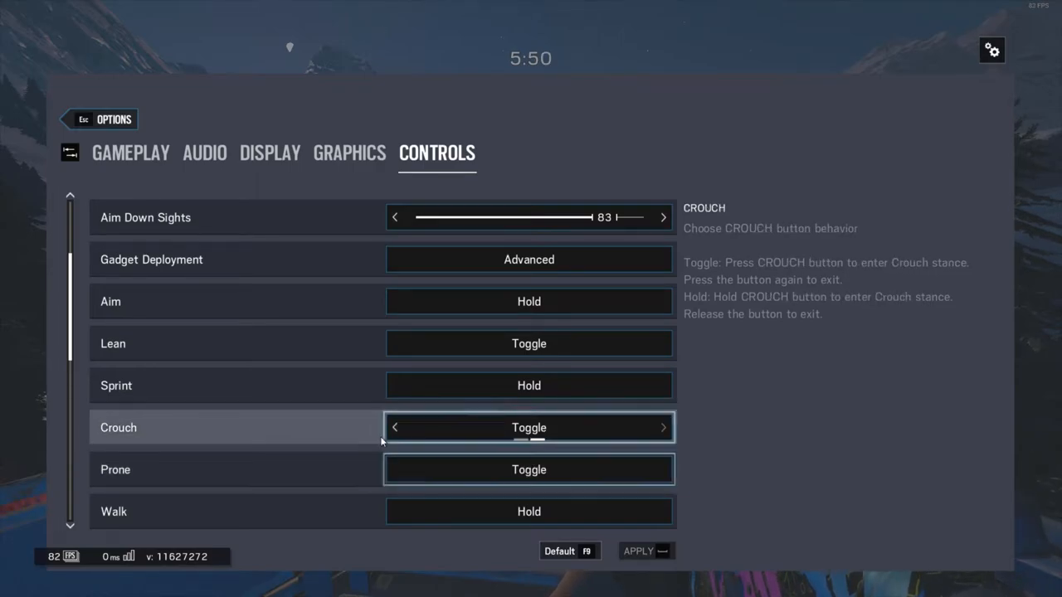
# Step: Review crouch and prone behaviours, then enter the Customize Controls binding list
pyautogui.scroll(-3)
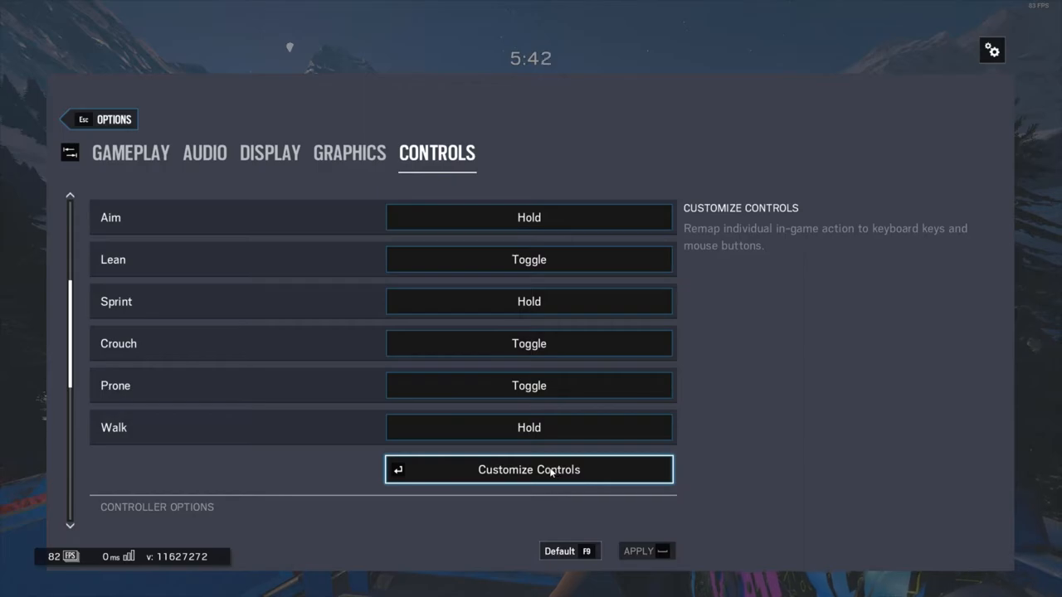
pyautogui.click(527, 470)
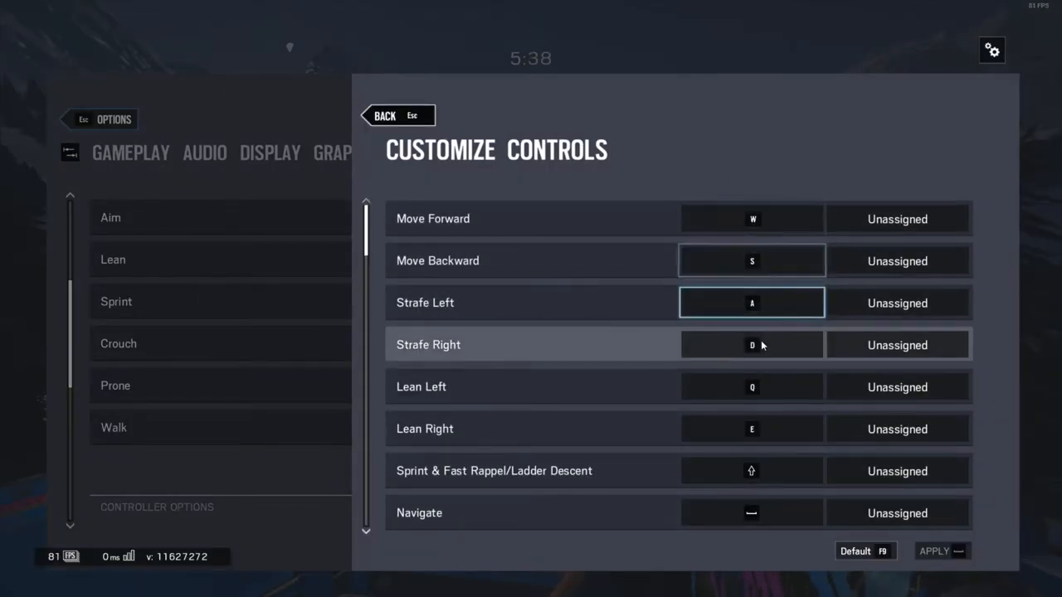
# Step: Scroll through the Customize Controls list reviewing the movement key bindings
pyautogui.scroll(-3)
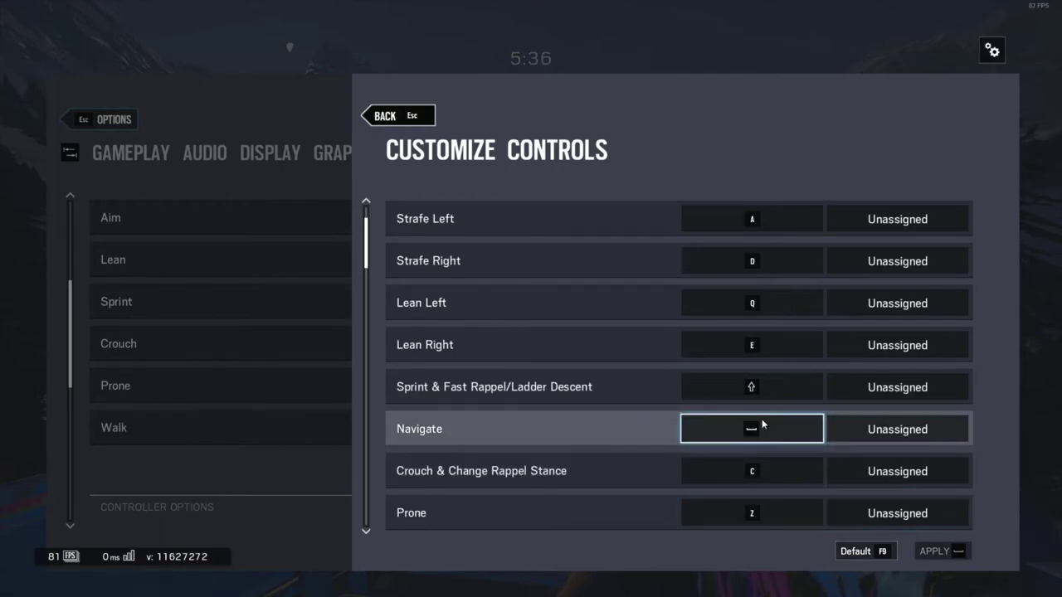
pyautogui.scroll(-3)
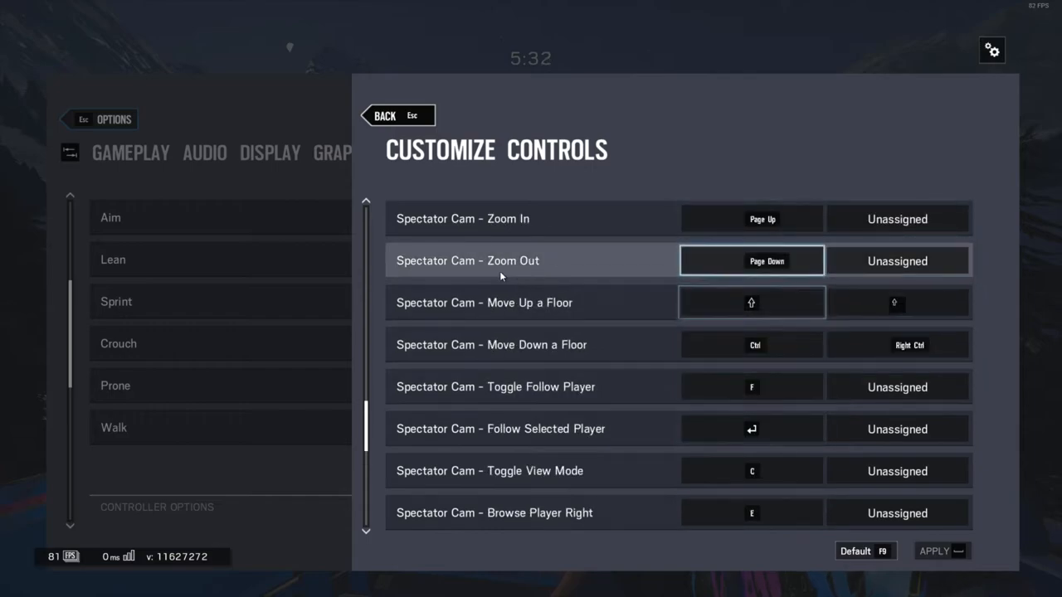
pyautogui.scroll(3)
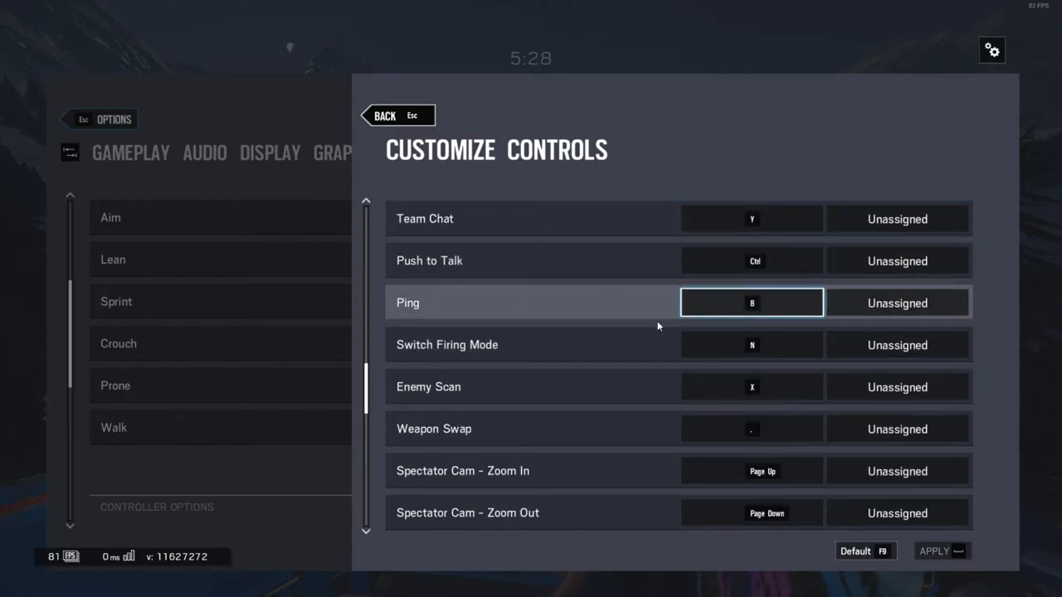
pyautogui.scroll(3)
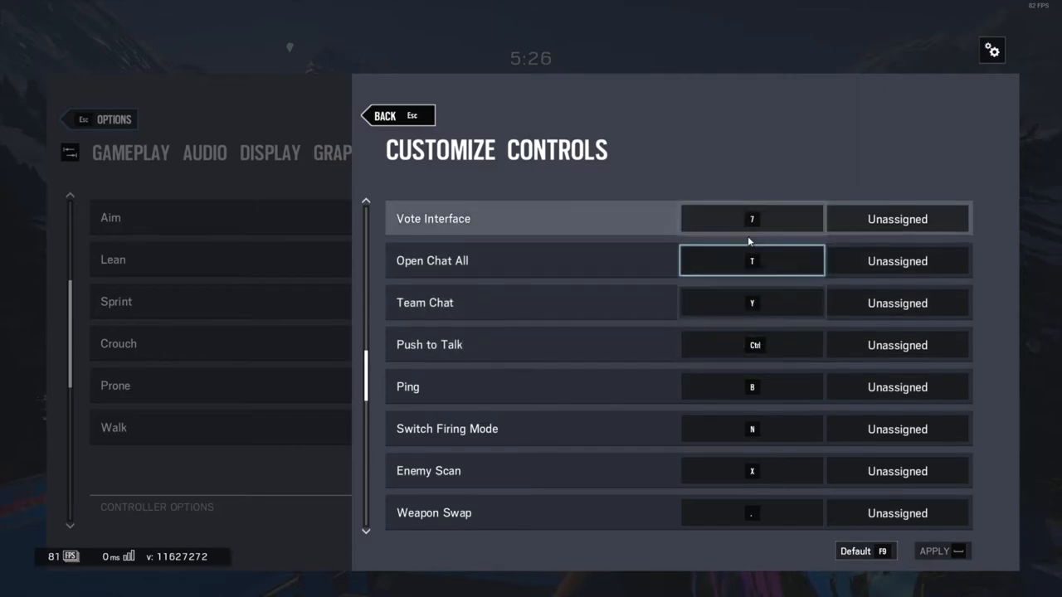
pyautogui.scroll(-3)
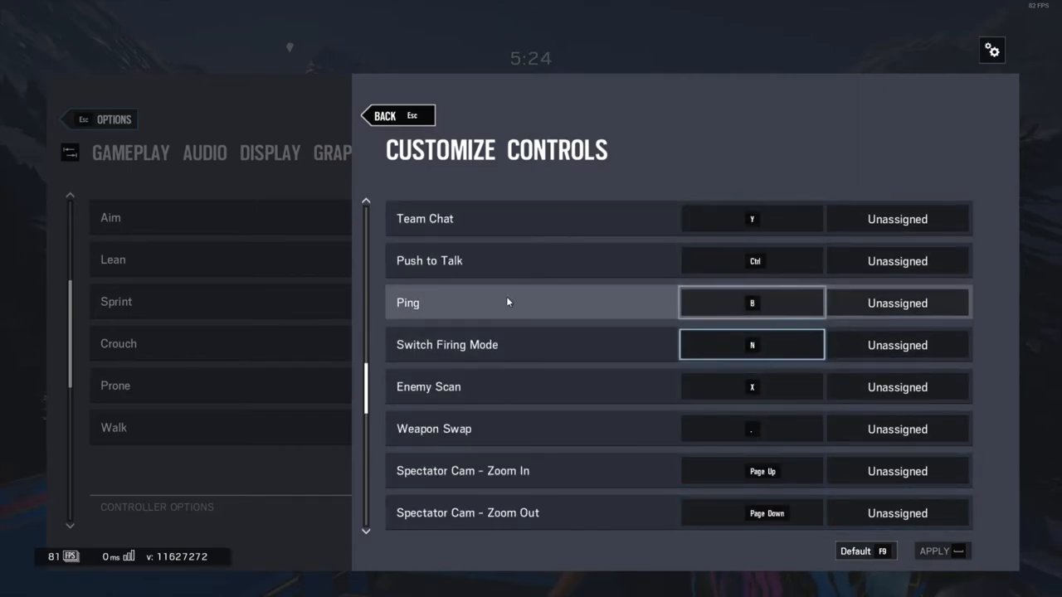
pyautogui.scroll(3)
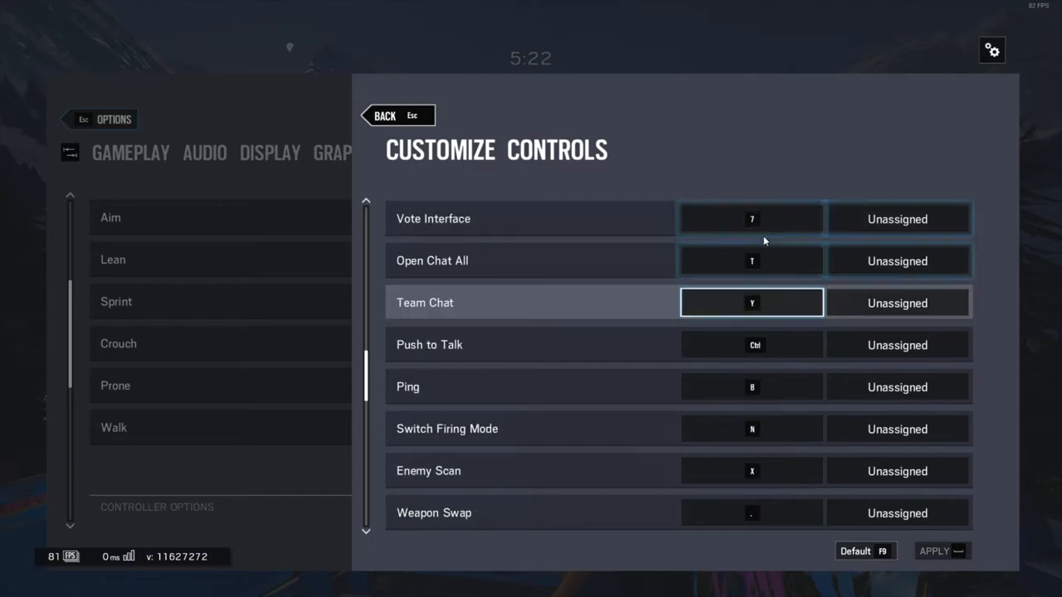
pyautogui.scroll(3)
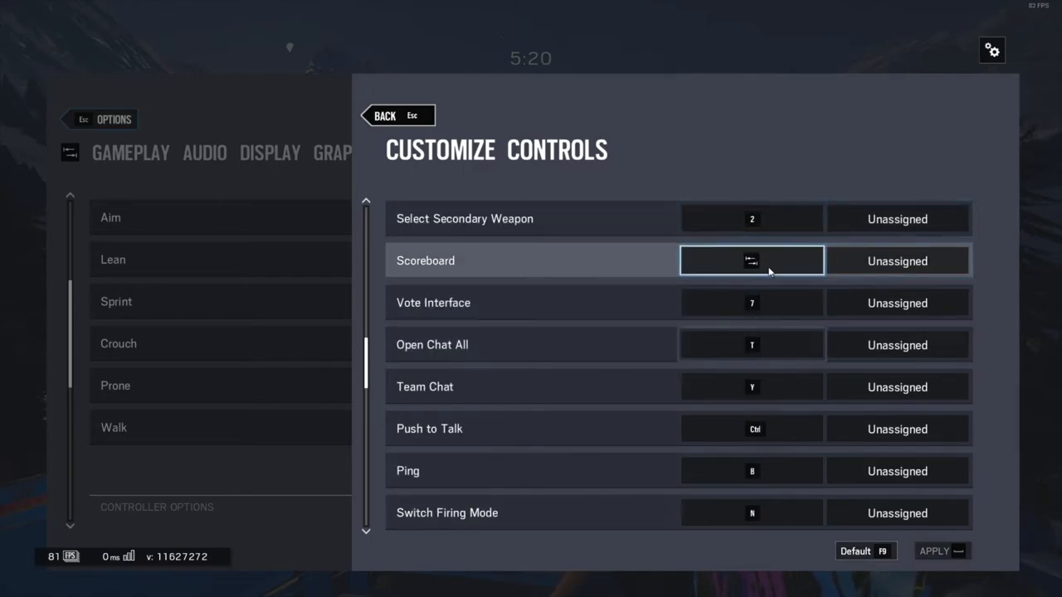
# Step: Inspect the Vote Interface and Observation Tool bindings, leaving them unchanged
pyautogui.click(750, 302)
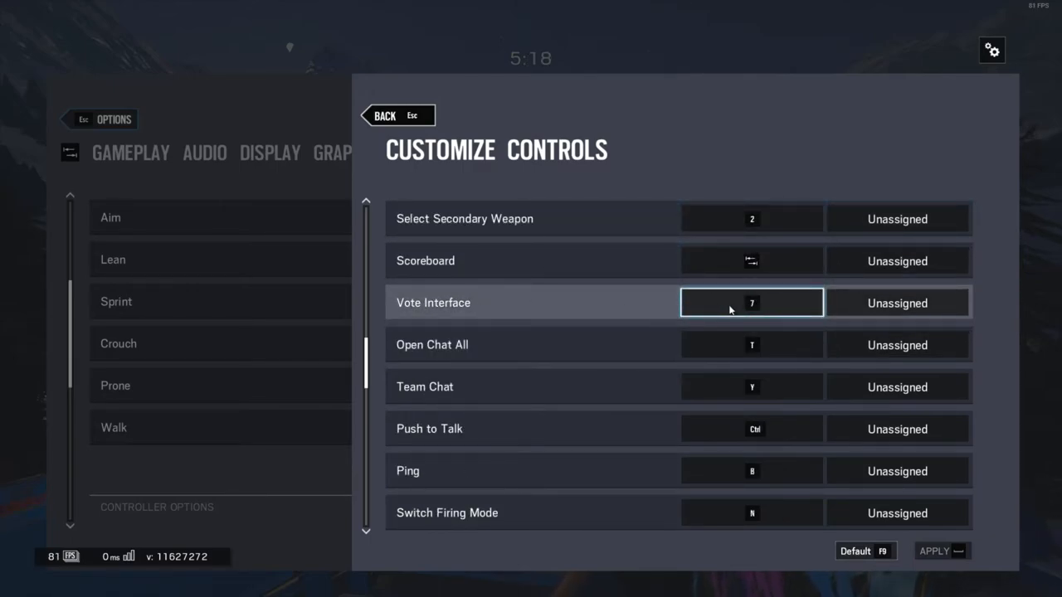
pyautogui.moveTo(604, 315)
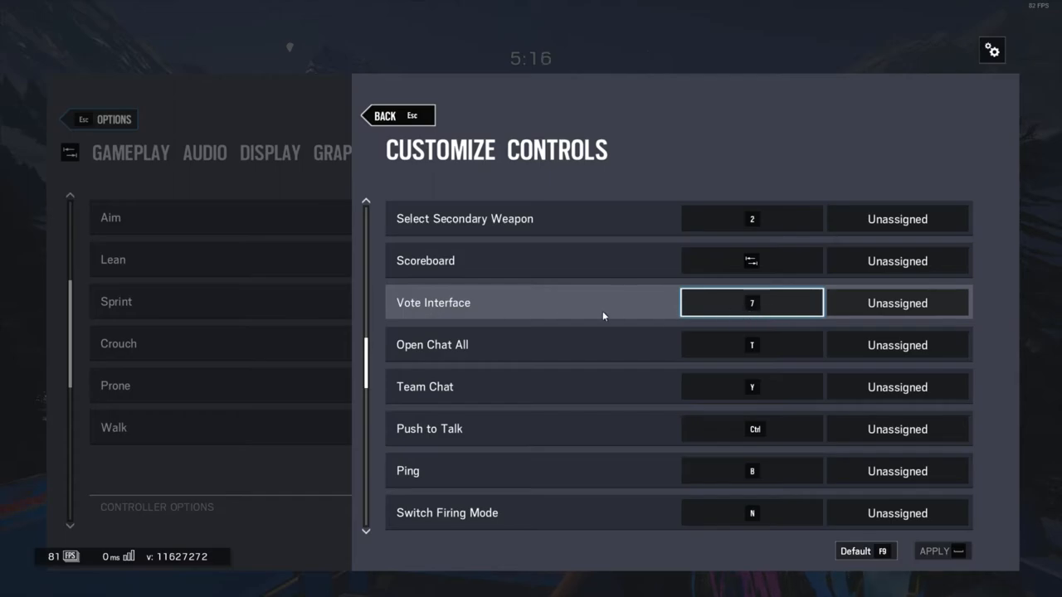
pyautogui.scroll(3)
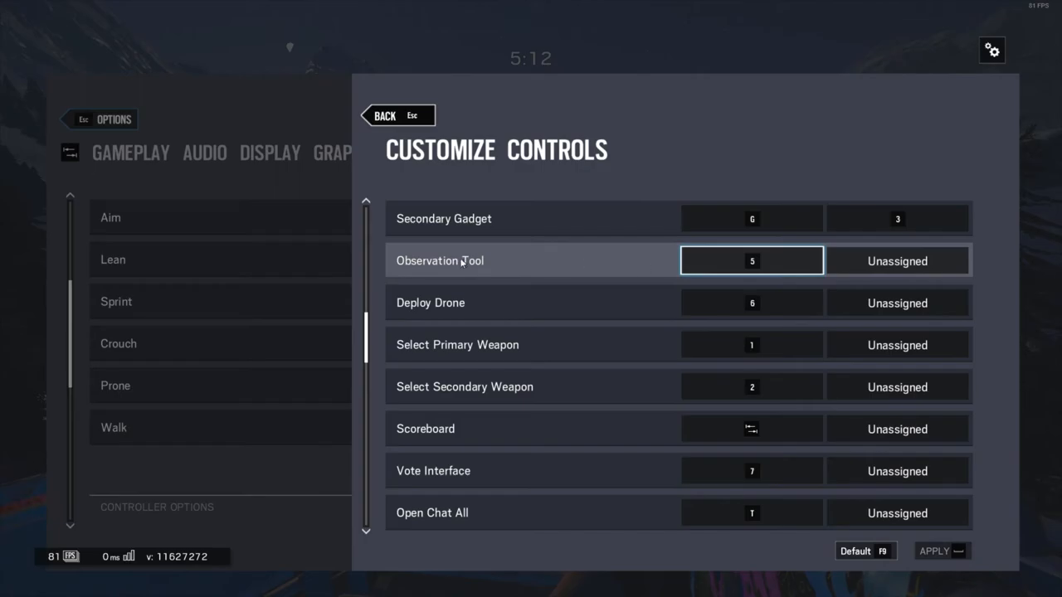
pyautogui.click(397, 116)
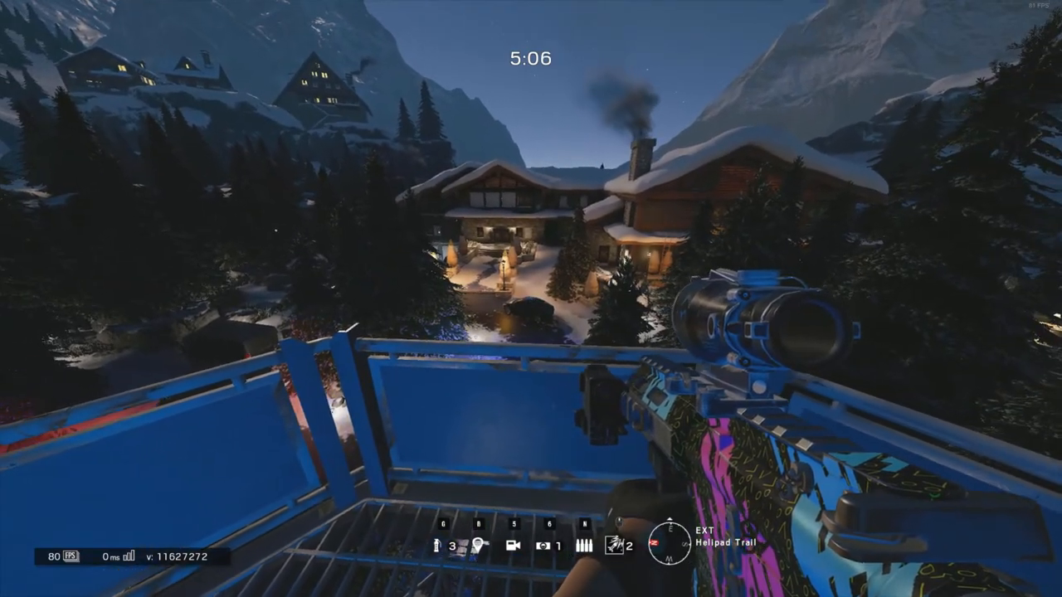
# Step: Reopen Options from the pause menu on the Controls settings
pyautogui.press('Escape')
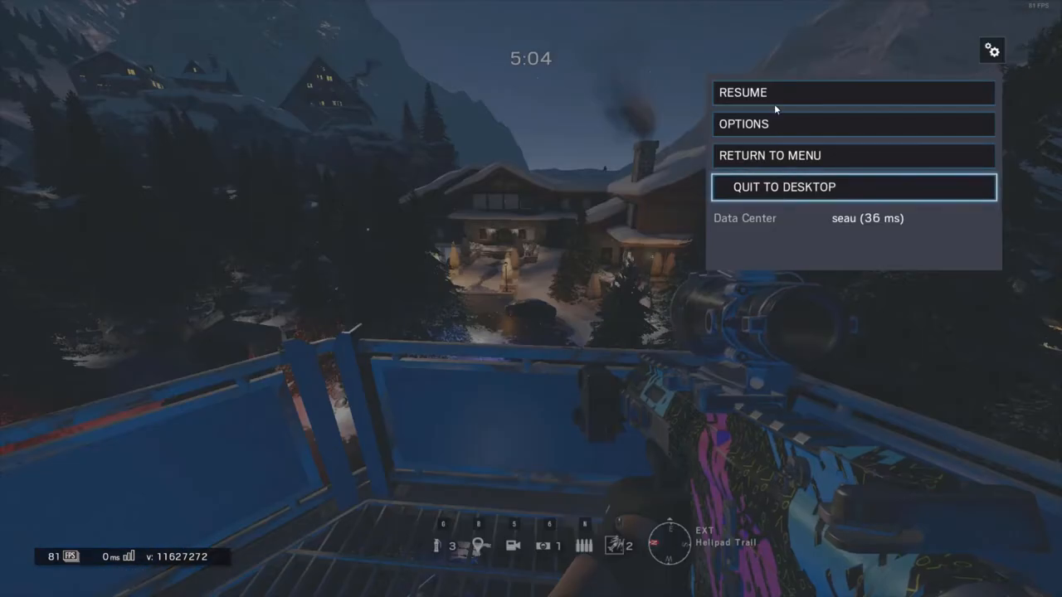
pyautogui.click(743, 123)
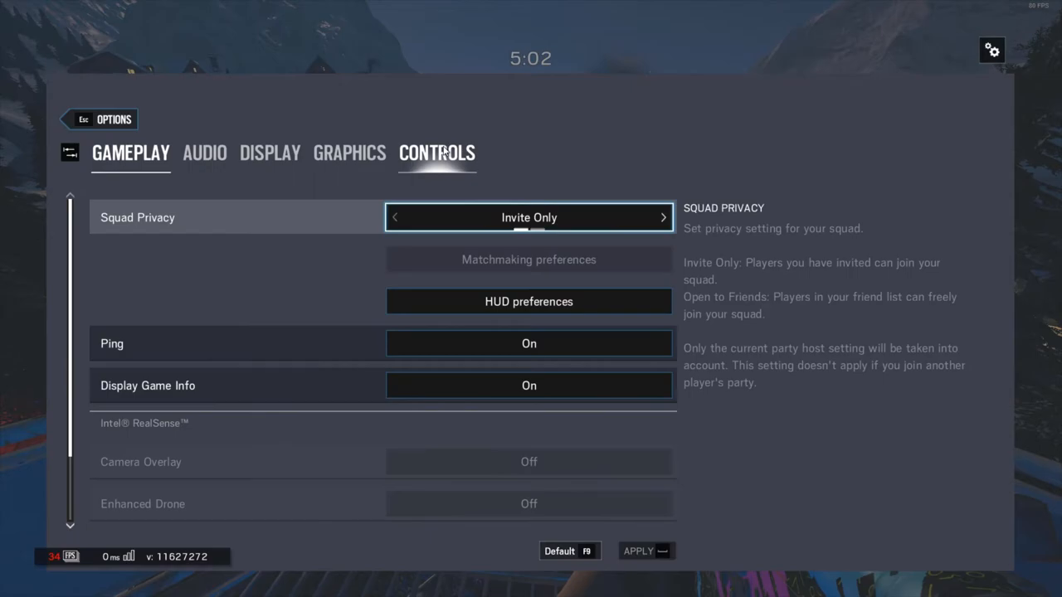
pyautogui.click(438, 152)
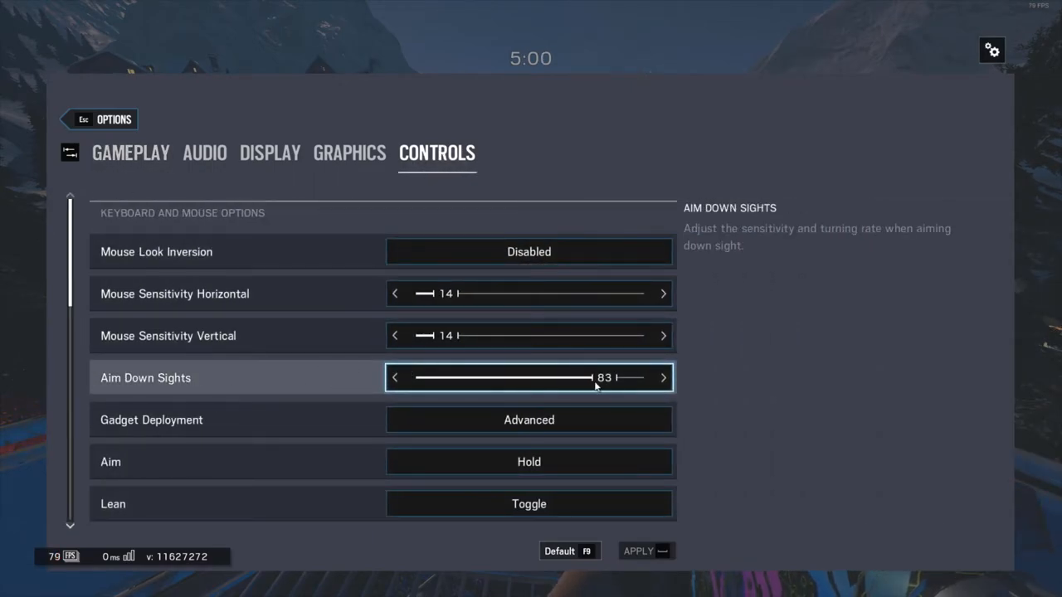